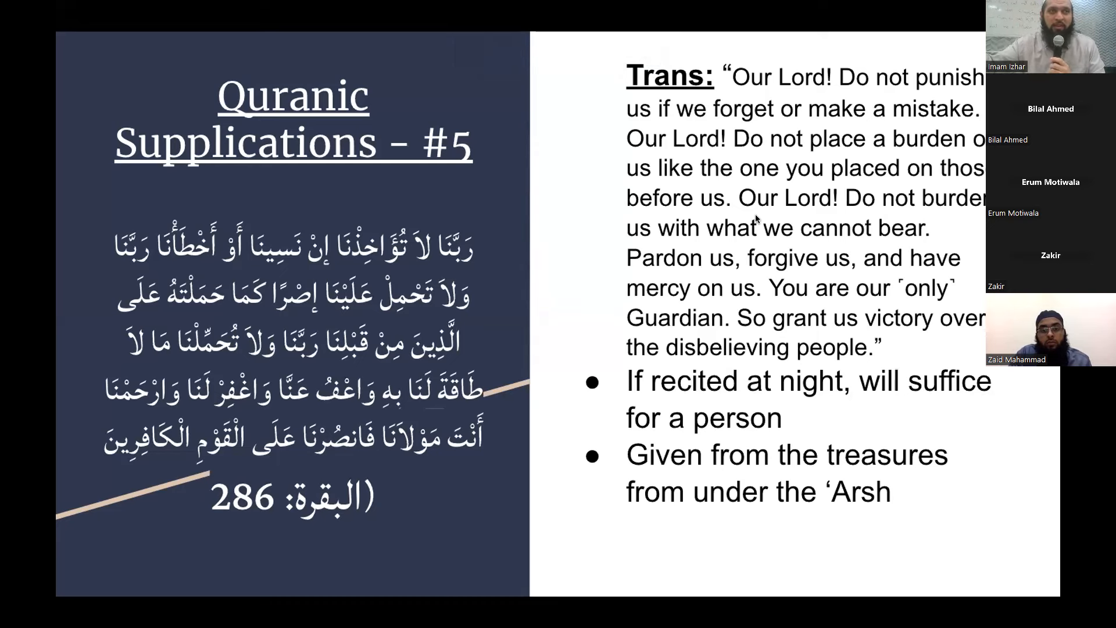
pyautogui.moveTo(299, 48)
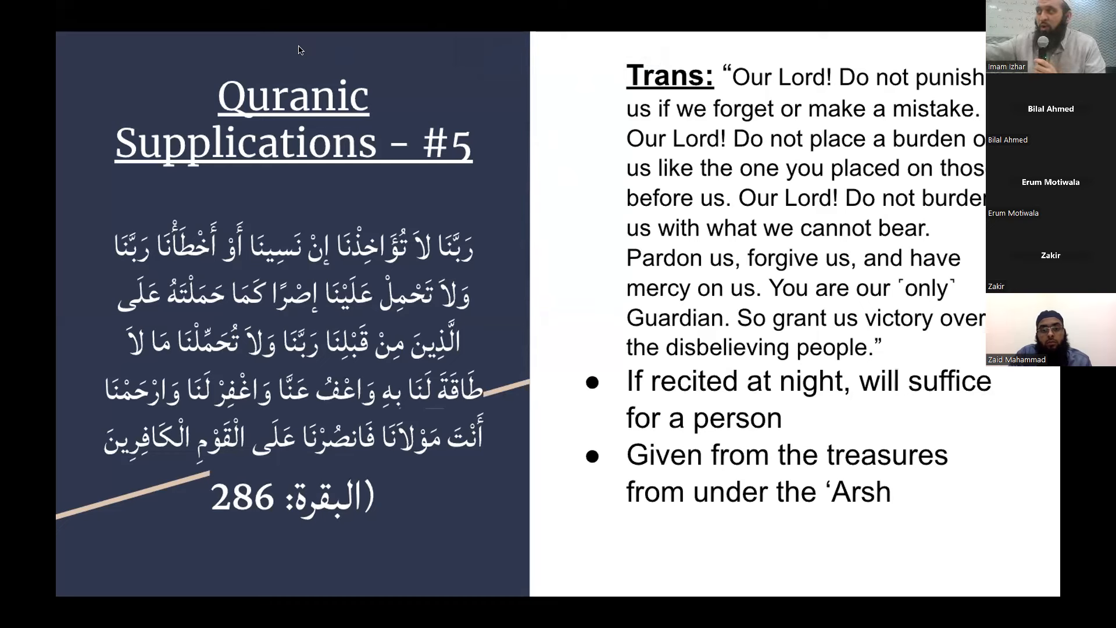
pyautogui.moveTo(171, 50)
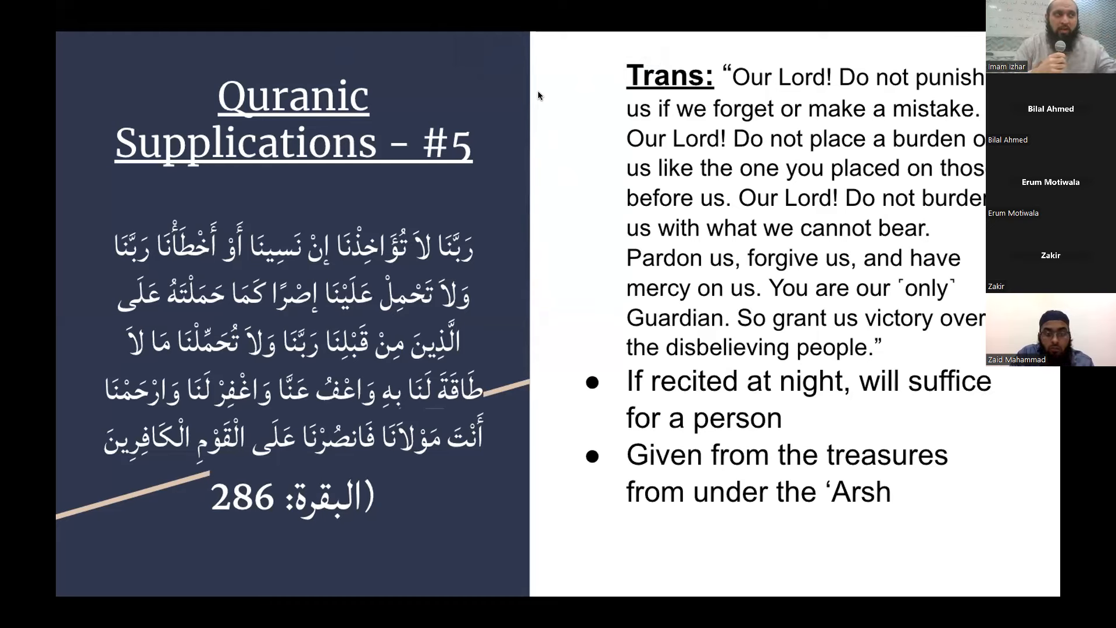
pyautogui.moveTo(321, 72)
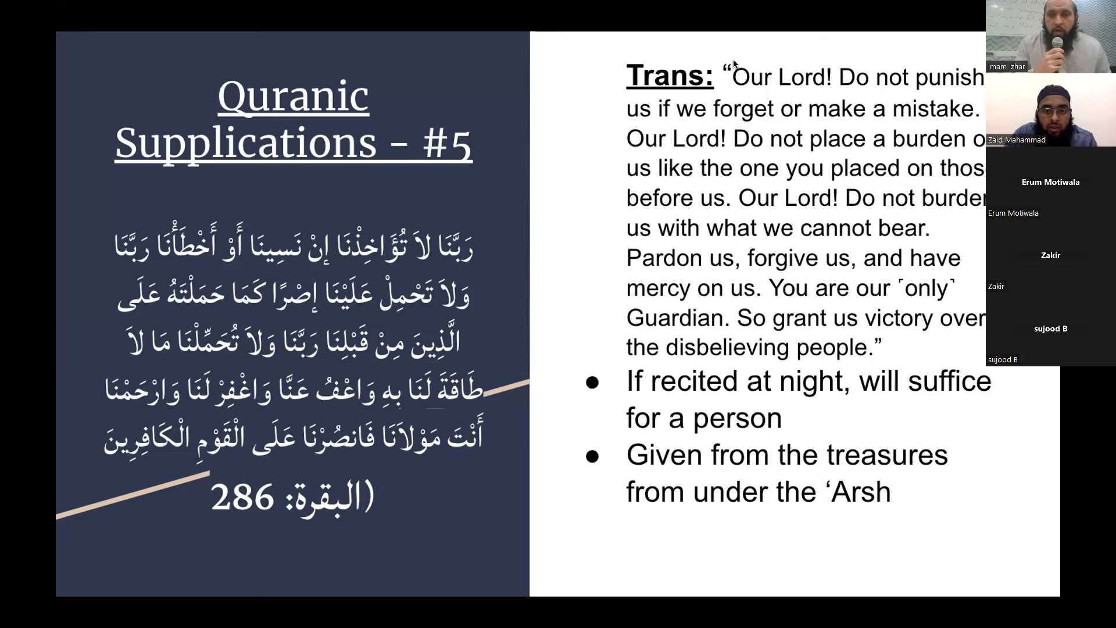
pyautogui.moveTo(370, 61)
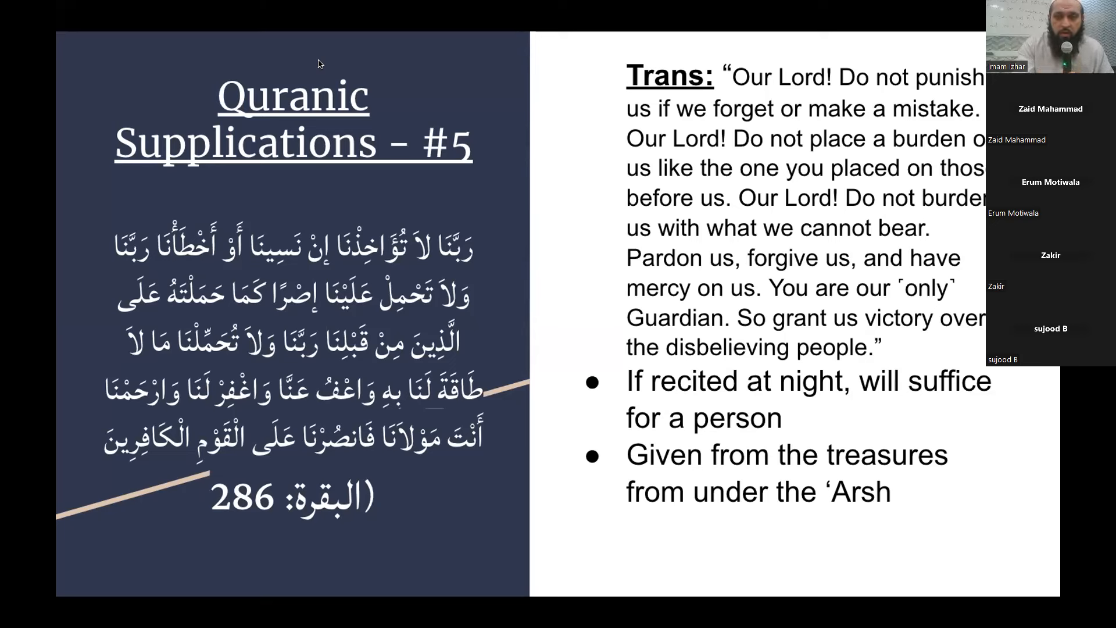
pyautogui.moveTo(329, 62)
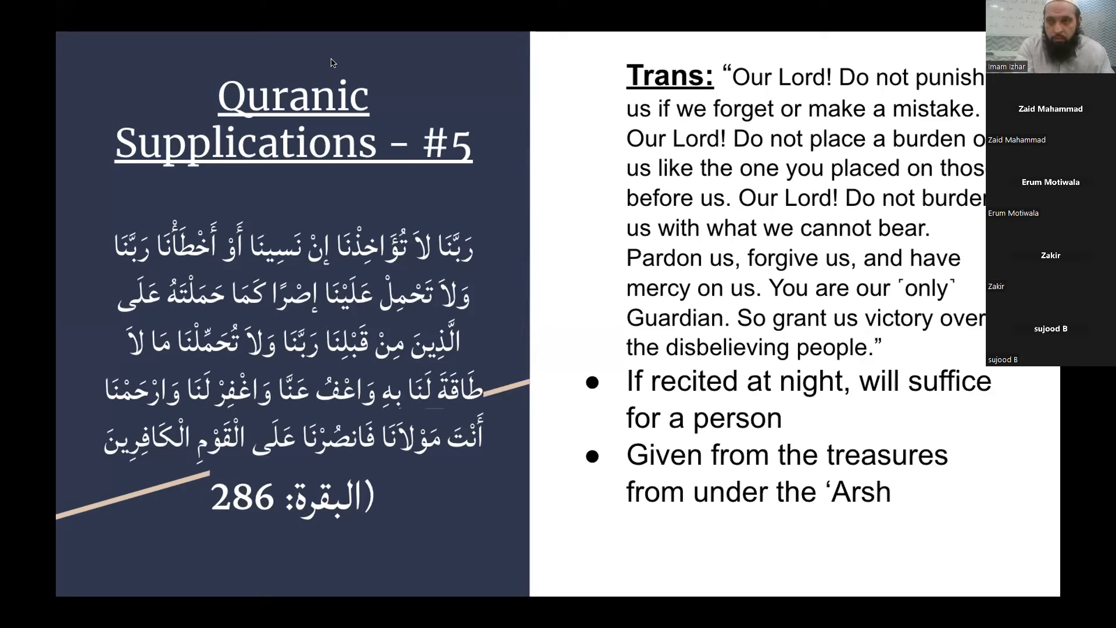